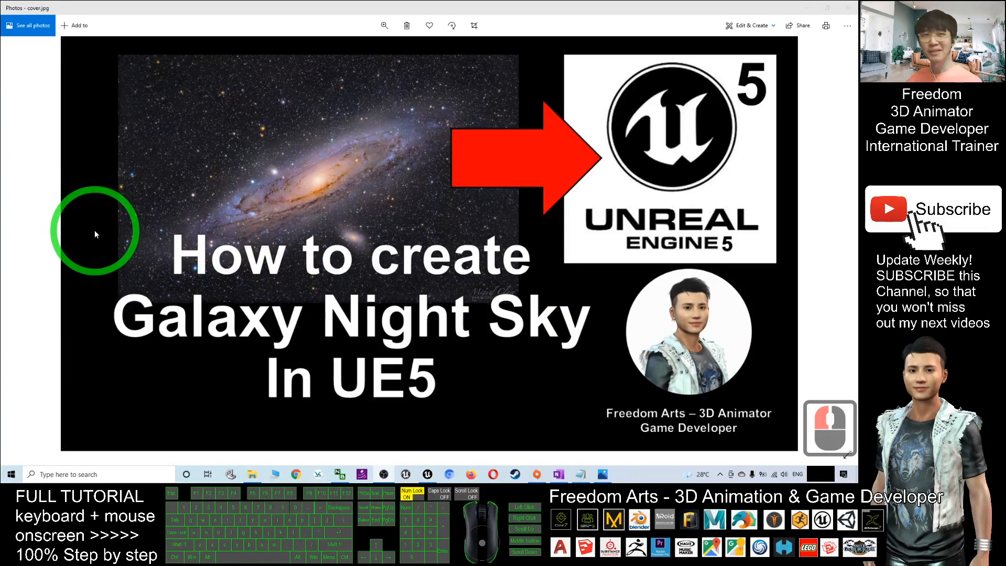
{"action": "mouse_move", "coordinate": [450, 302]}
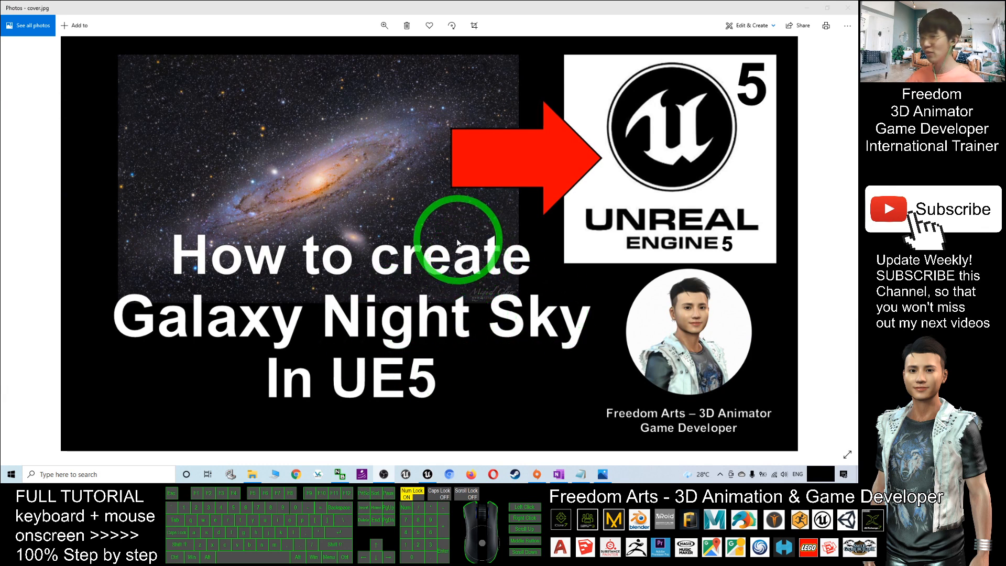
{"action": "mouse_move", "coordinate": [487, 227]}
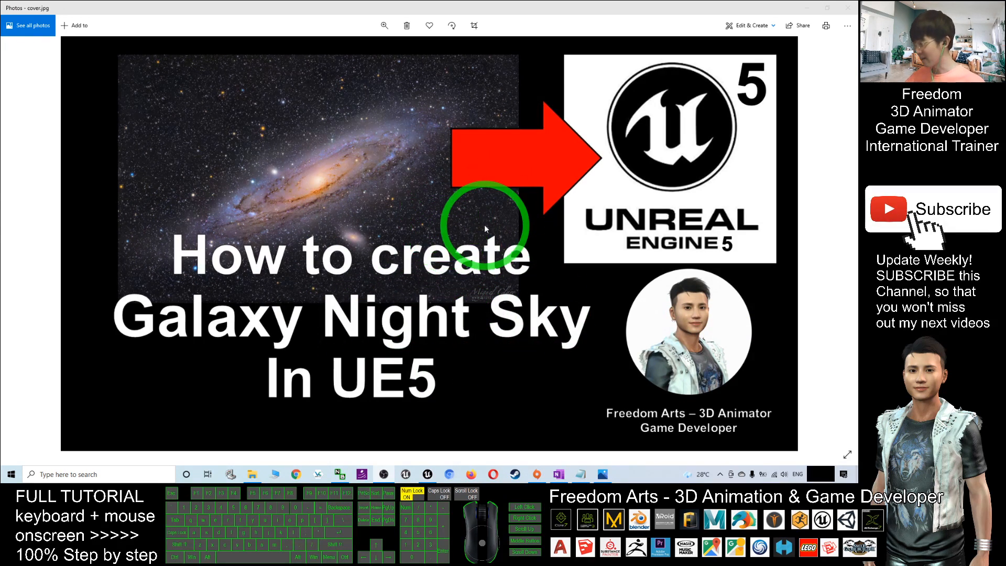
Create a new Games > Third Person project named GalaxyNightSky from the Unreal Project Browser
{"action": "left_click", "coordinate": [427, 473]}
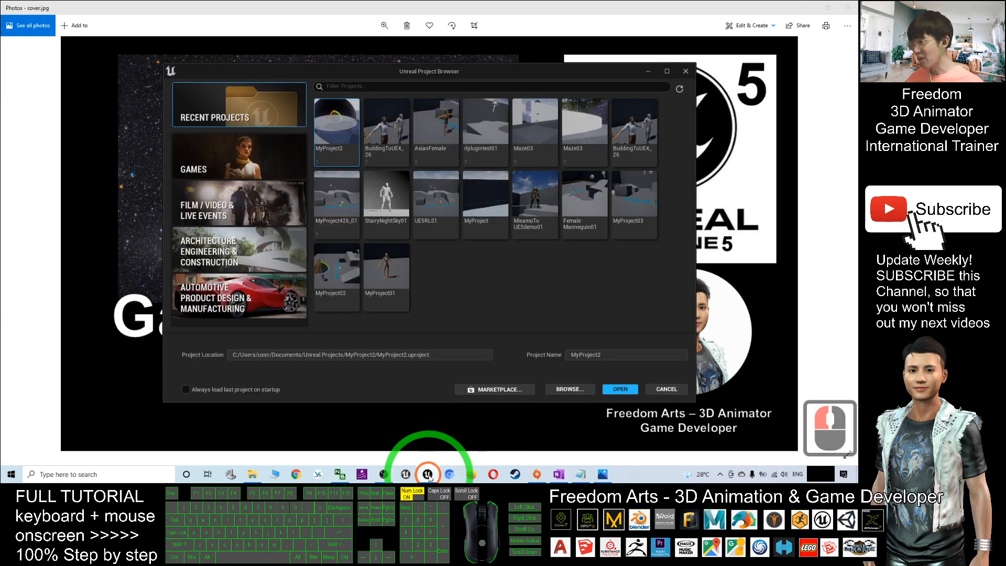
{"action": "mouse_move", "coordinate": [281, 133]}
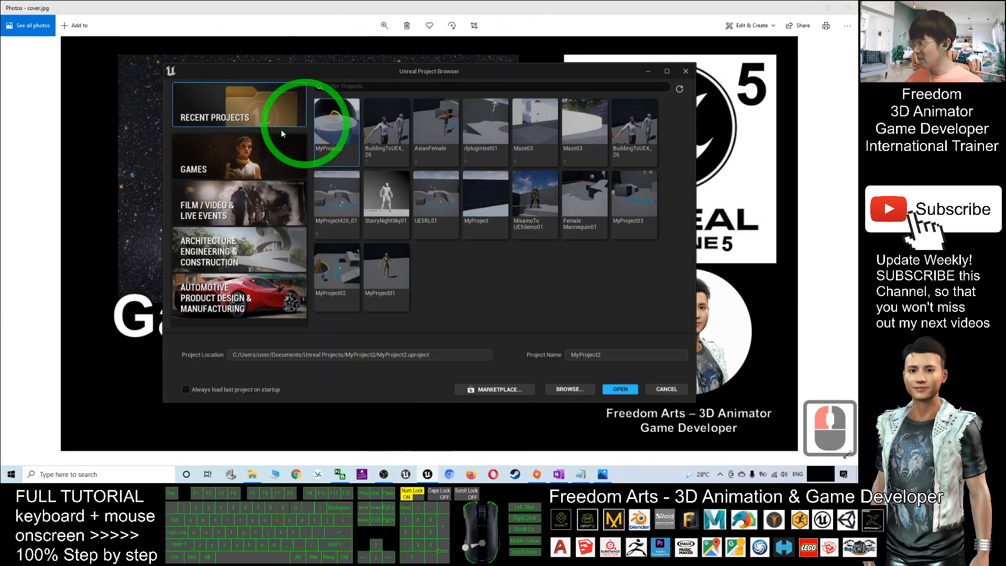
{"action": "left_click", "coordinate": [239, 157]}
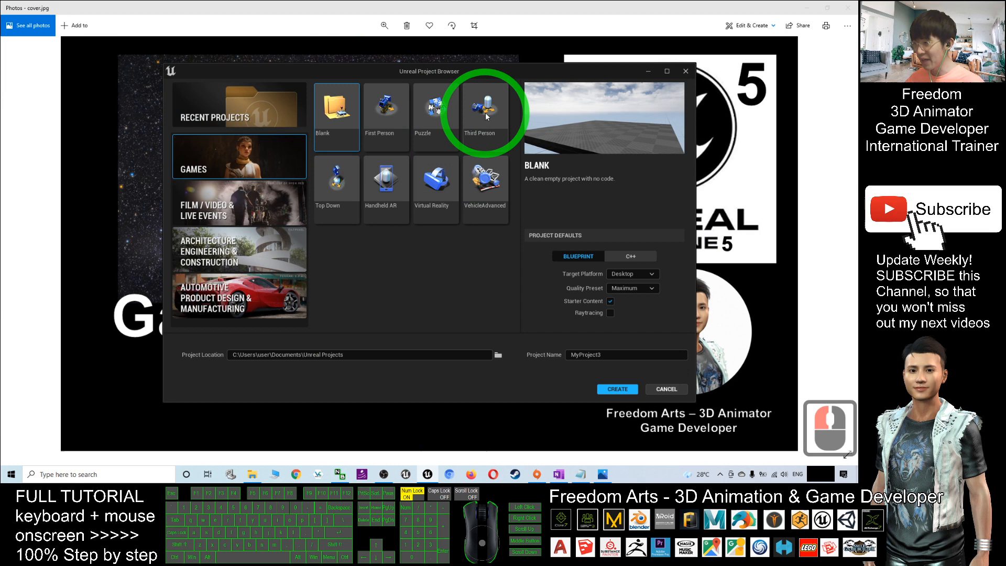
{"action": "left_click", "coordinate": [484, 114]}
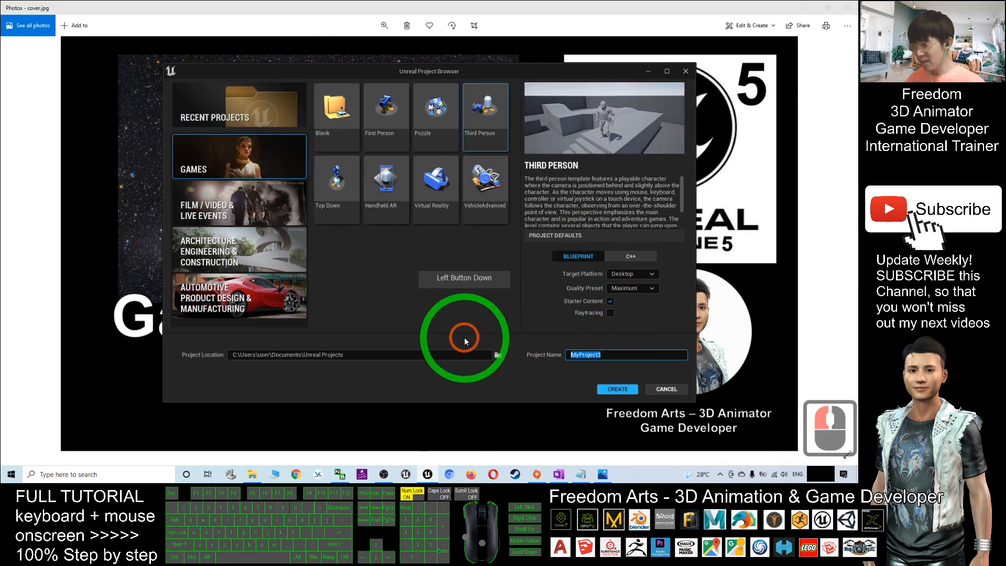
{"action": "type", "text": "Galaxy"}
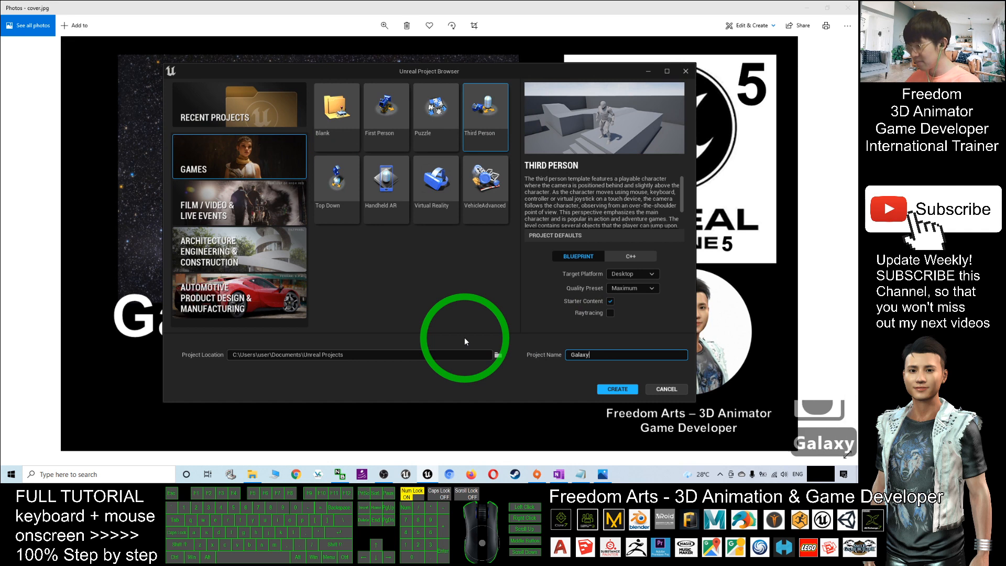
{"action": "type", "text": "NightSky"}
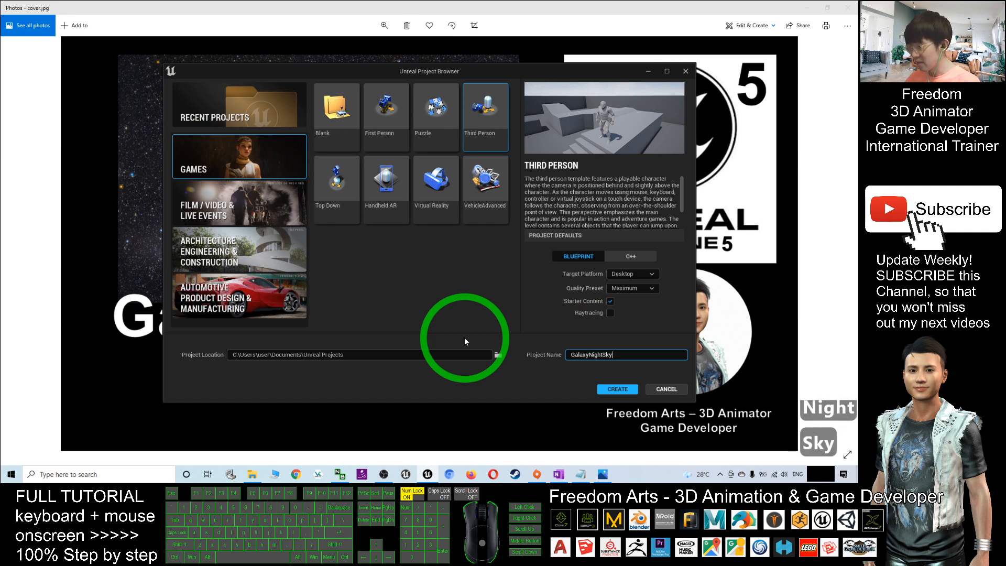
{"action": "left_click", "coordinate": [617, 389]}
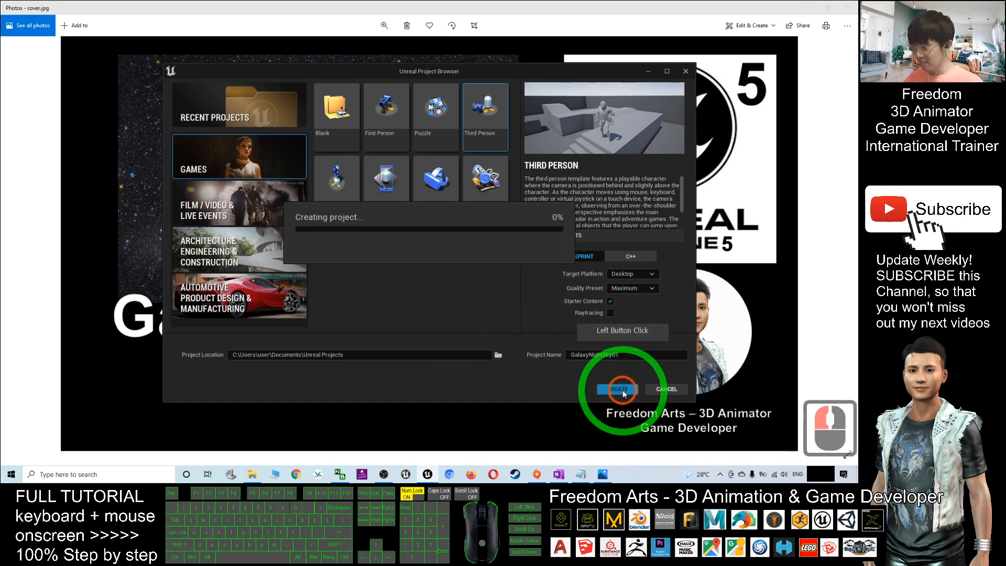
Let the editor load the project and browse into the ThirdPersonBP content folder
{"action": "left_click", "coordinate": [616, 388]}
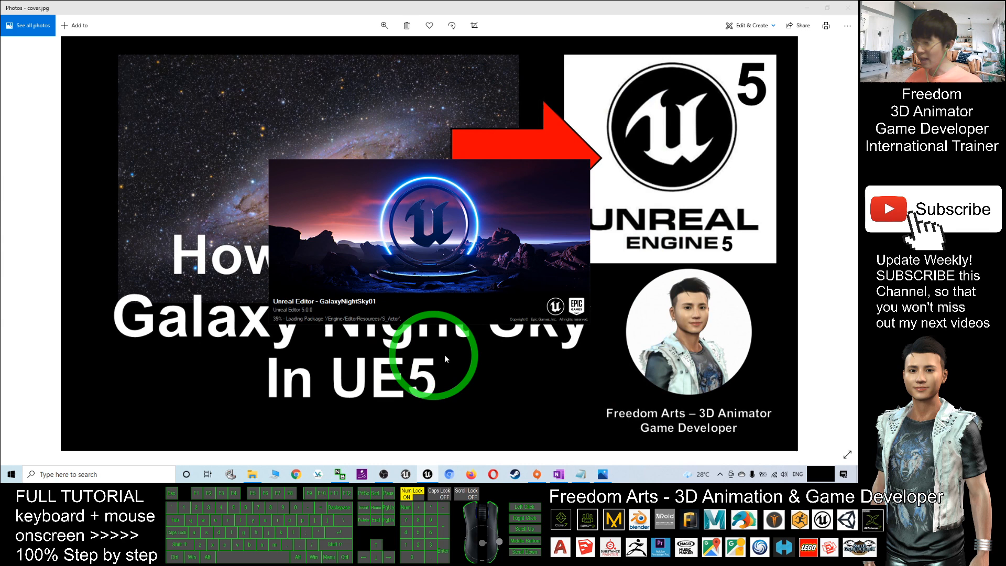
{"action": "mouse_move", "coordinate": [525, 353]}
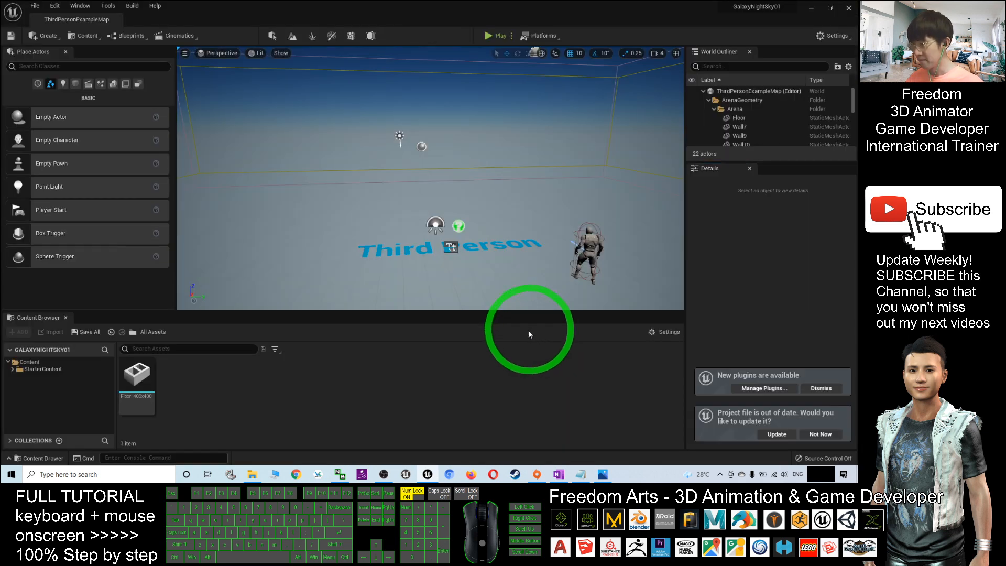
{"action": "left_click", "coordinate": [42, 398]}
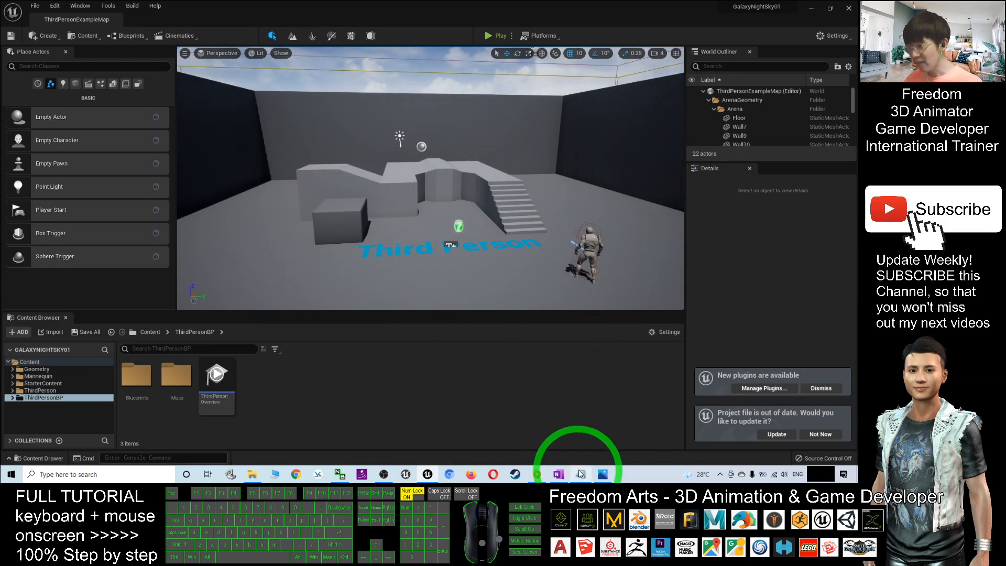
Bring up notes.txt and mark the Night Sky Galaxy.fbx download link line
{"action": "left_click", "coordinate": [581, 474]}
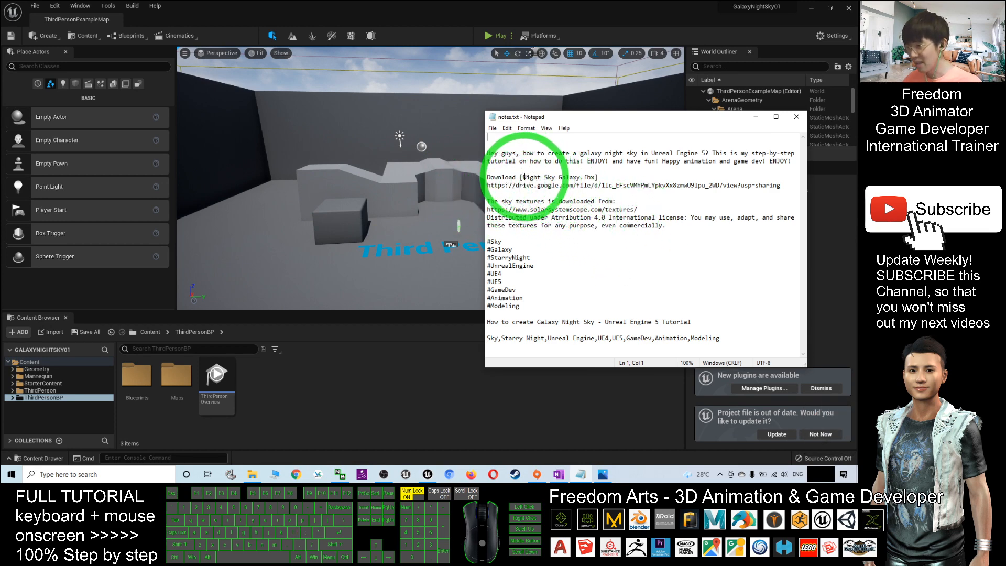
{"action": "left_click", "coordinate": [593, 185]}
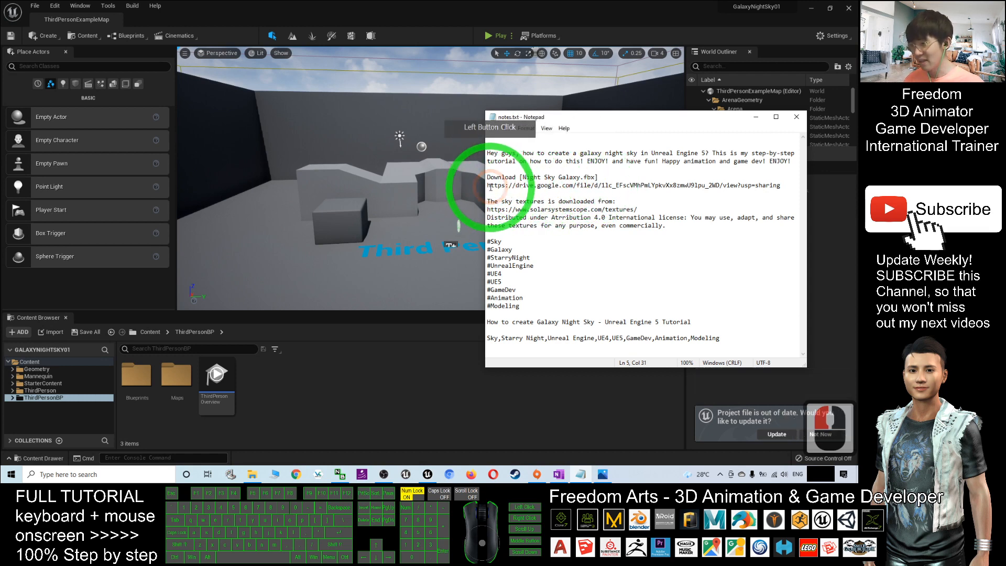
{"action": "left_click", "coordinate": [761, 178]}
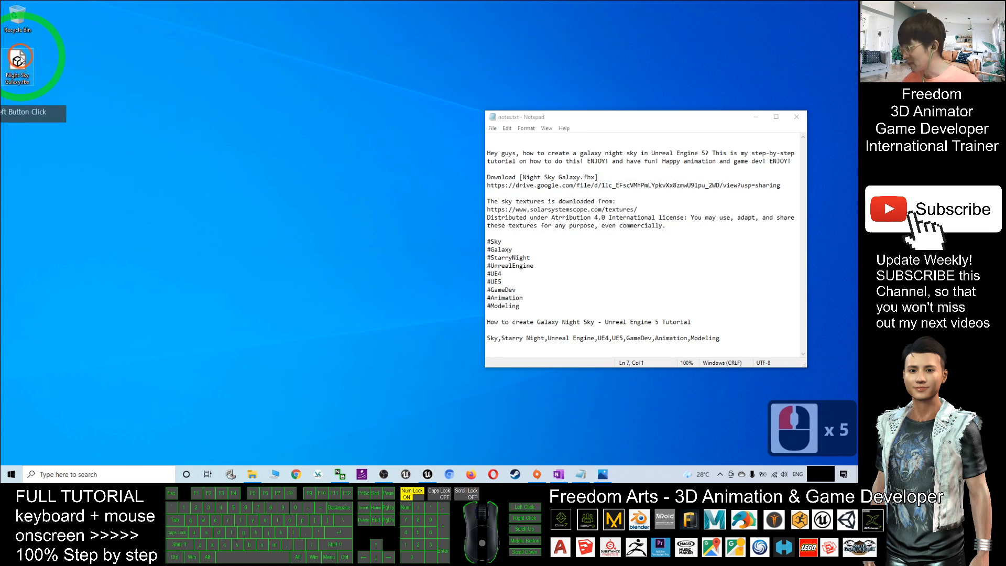
{"action": "double_click", "coordinate": [19, 58]}
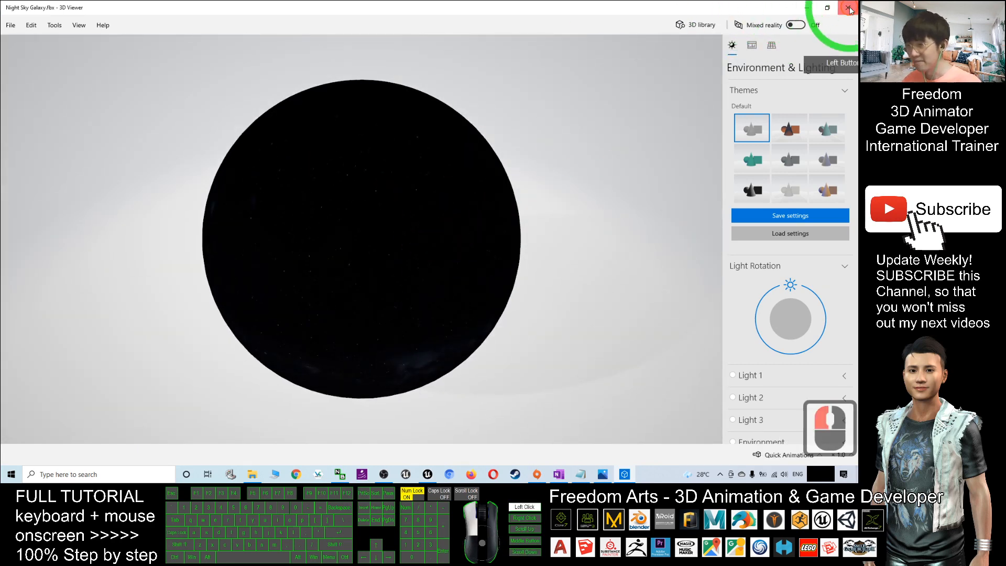
{"action": "left_click", "coordinate": [850, 7]}
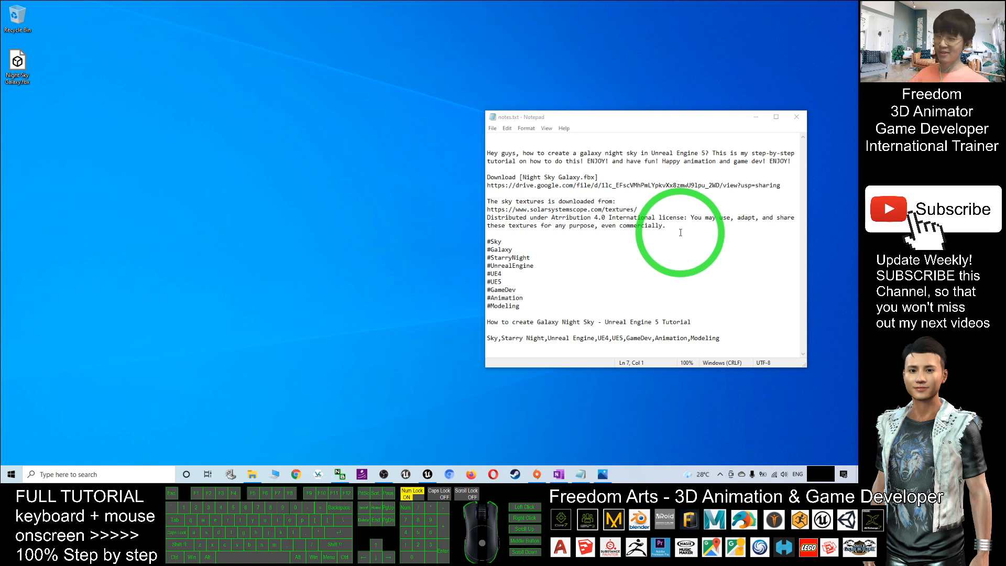
Leave the notes and restore the Unreal Engine editor from the taskbar
{"action": "left_click", "coordinate": [90, 135]}
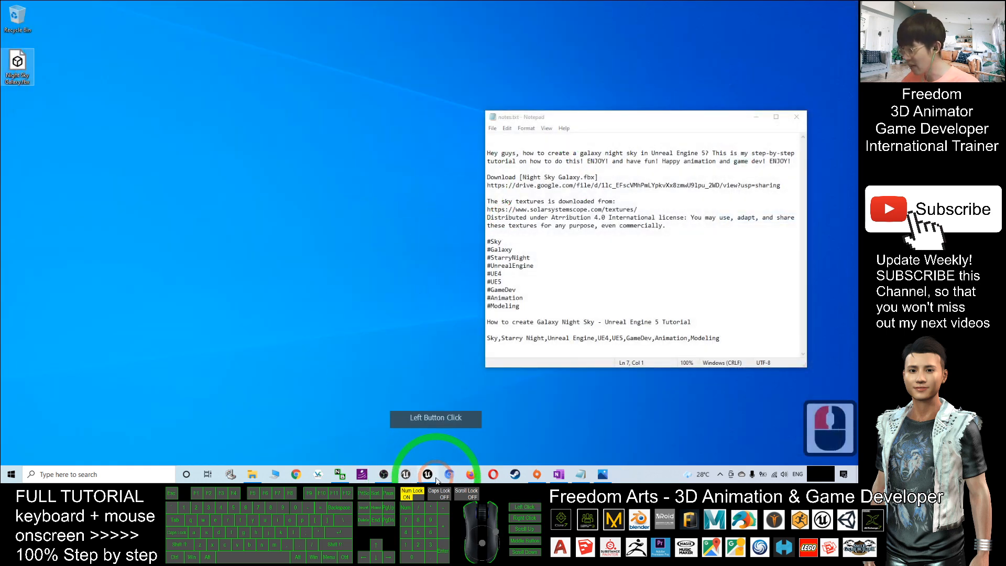
{"action": "left_click", "coordinate": [426, 474]}
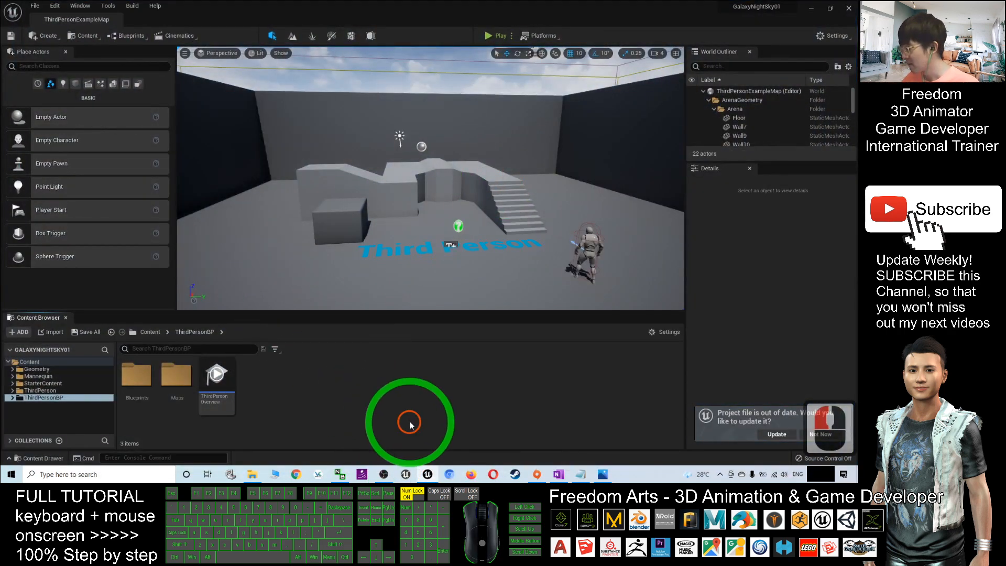
Create a GalaxyNightSky folder under Content and browse into it
{"action": "left_click", "coordinate": [149, 332]}
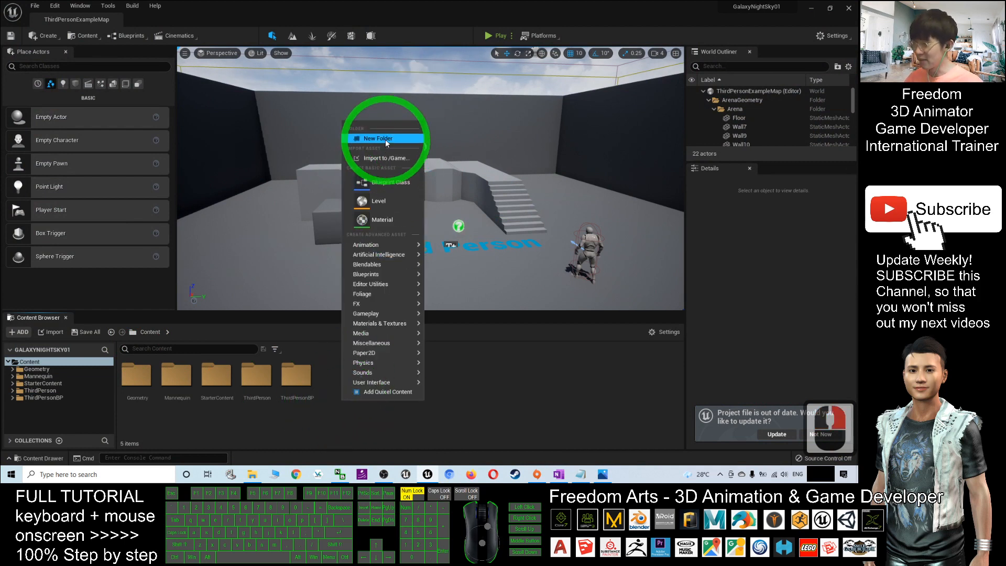
{"action": "left_click", "coordinate": [378, 138]}
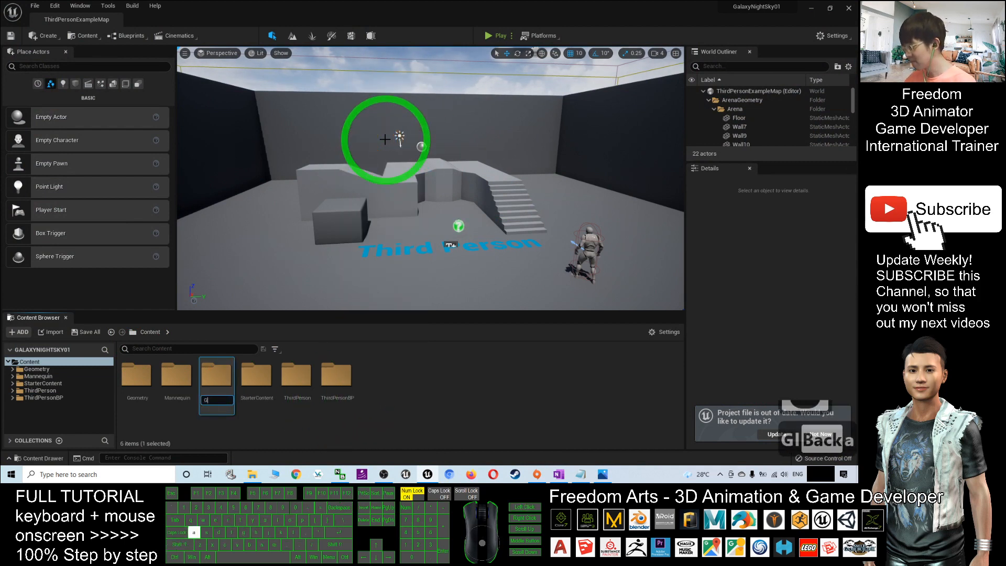
{"action": "type", "text": "alaxyNightSky"}
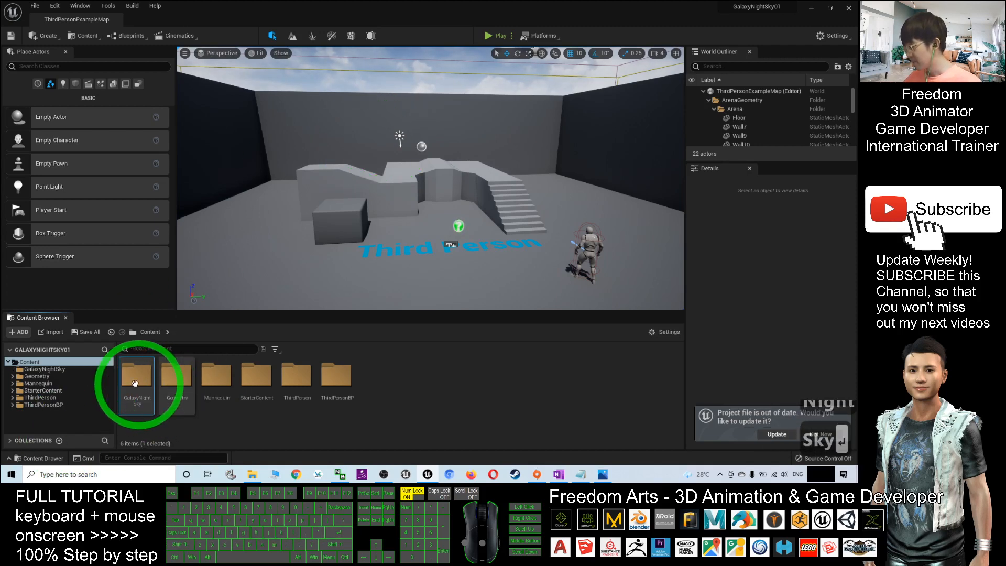
{"action": "double_click", "coordinate": [136, 378]}
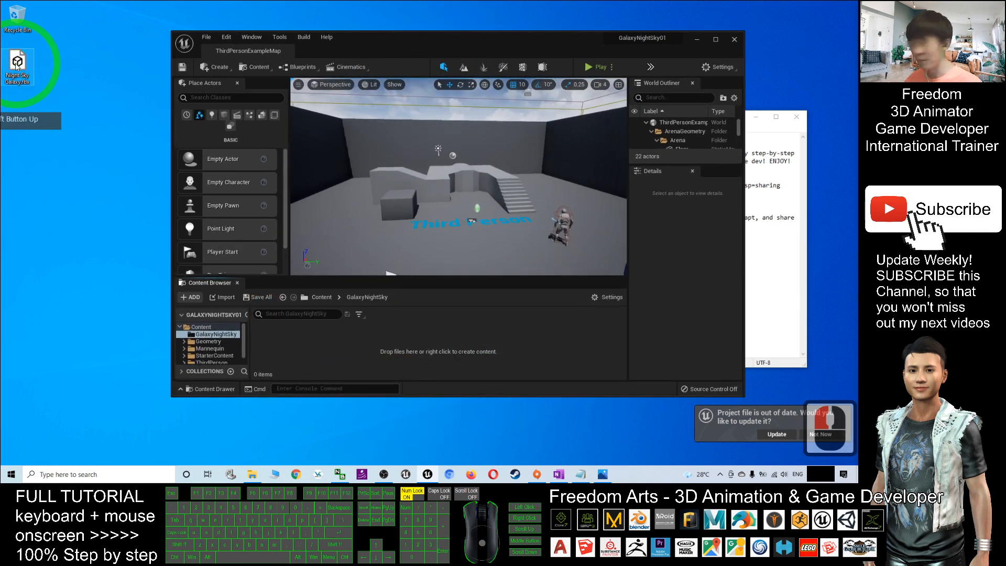
Import Night Sky Galaxy.fbx with default FBX options via Import All
{"action": "left_click", "coordinate": [326, 353]}
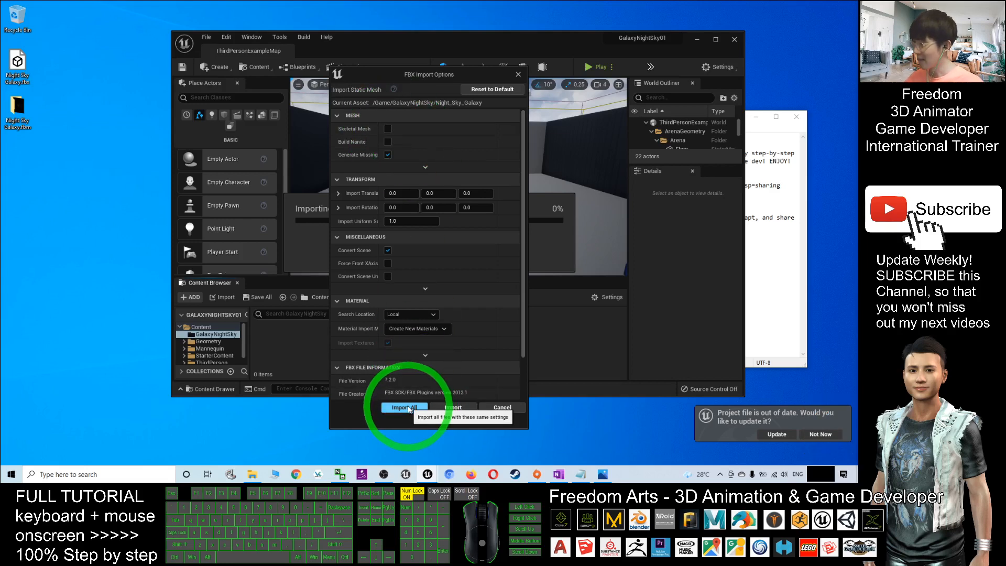
{"action": "left_click", "coordinate": [404, 407]}
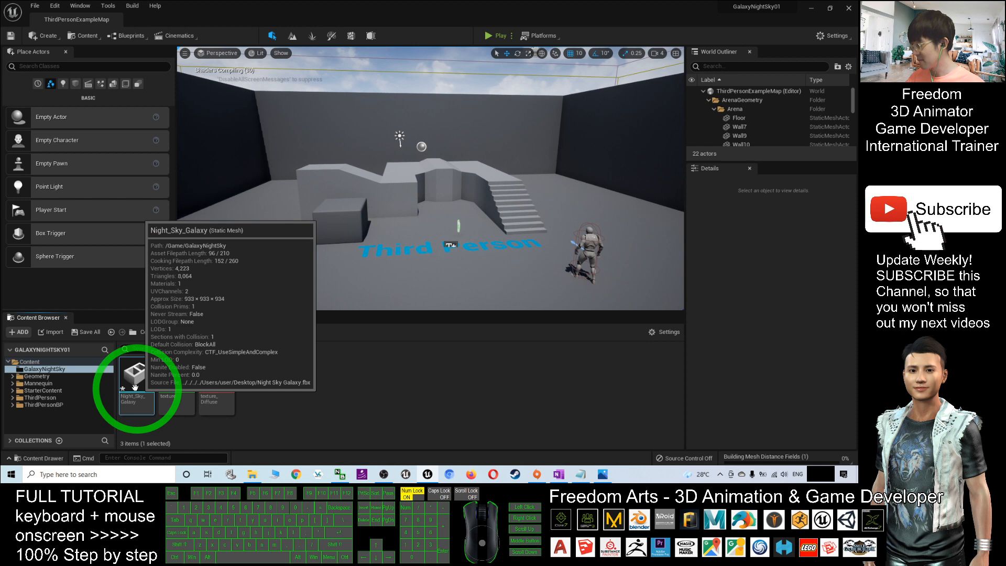
Open the Night_Sky_Galaxy asset in the Static Mesh Editor and browse its Details
{"action": "double_click", "coordinate": [136, 387]}
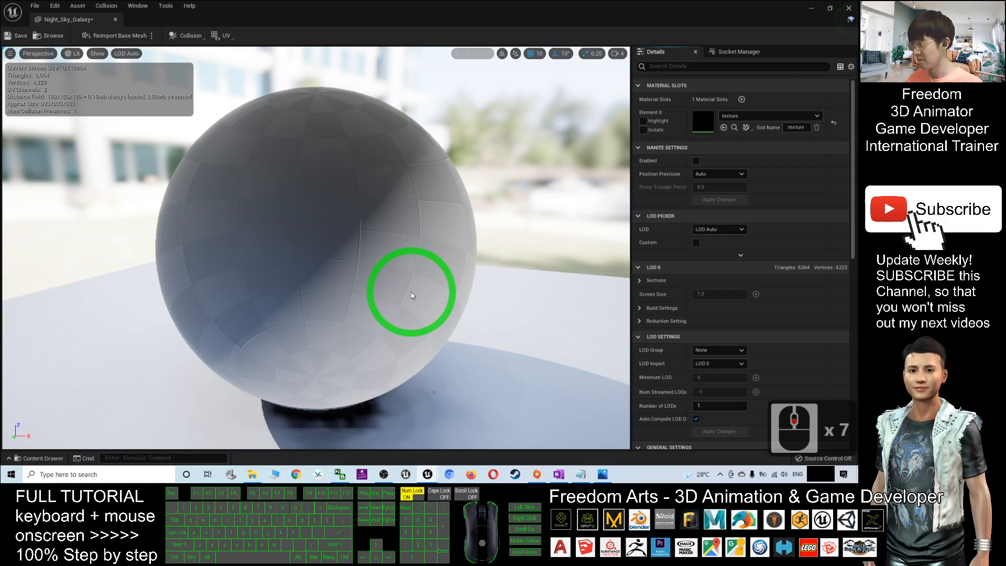
{"action": "scroll", "scroll_direction": "down", "scroll_amount": 3}
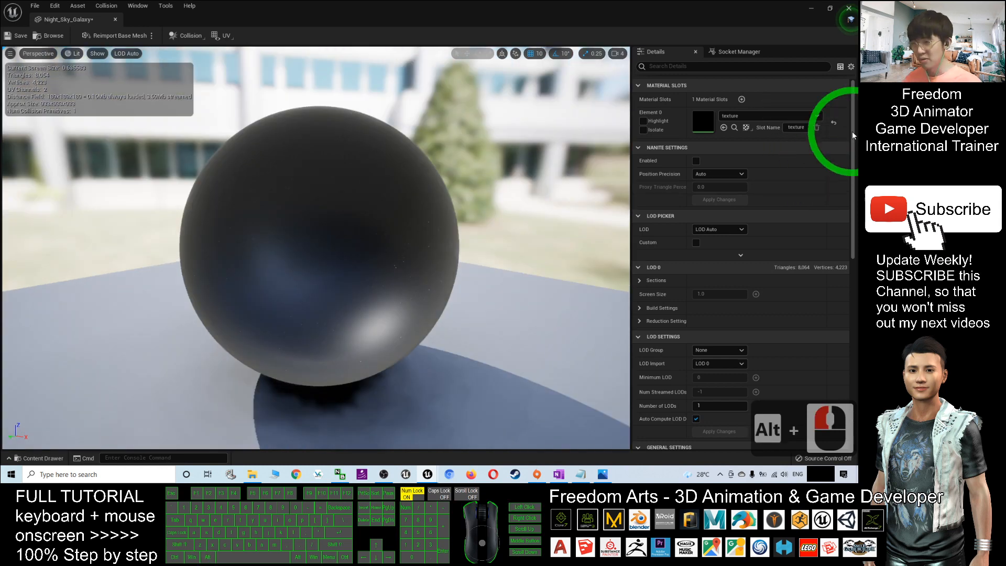
Set the mesh's Collision Complexity to Use Complex Collision As Simple
{"action": "scroll", "scroll_direction": "down", "scroll_amount": 3}
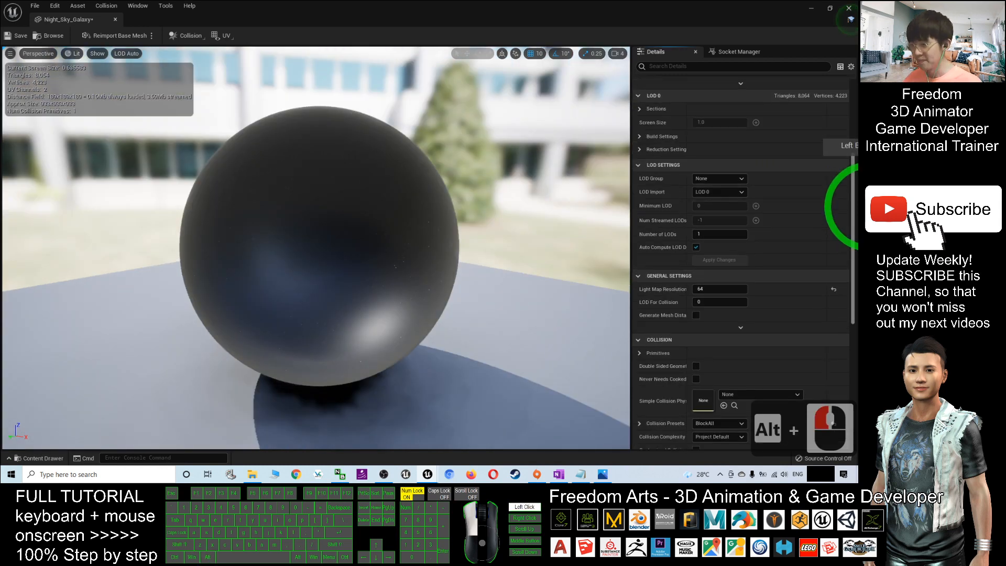
{"action": "scroll", "scroll_direction": "down", "scroll_amount": 3}
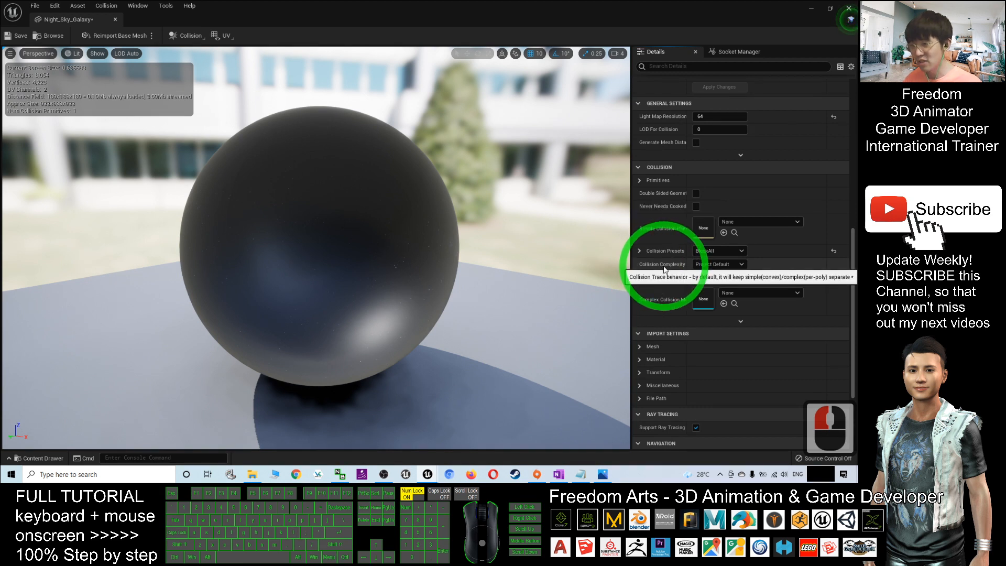
{"action": "left_click", "coordinate": [719, 264]}
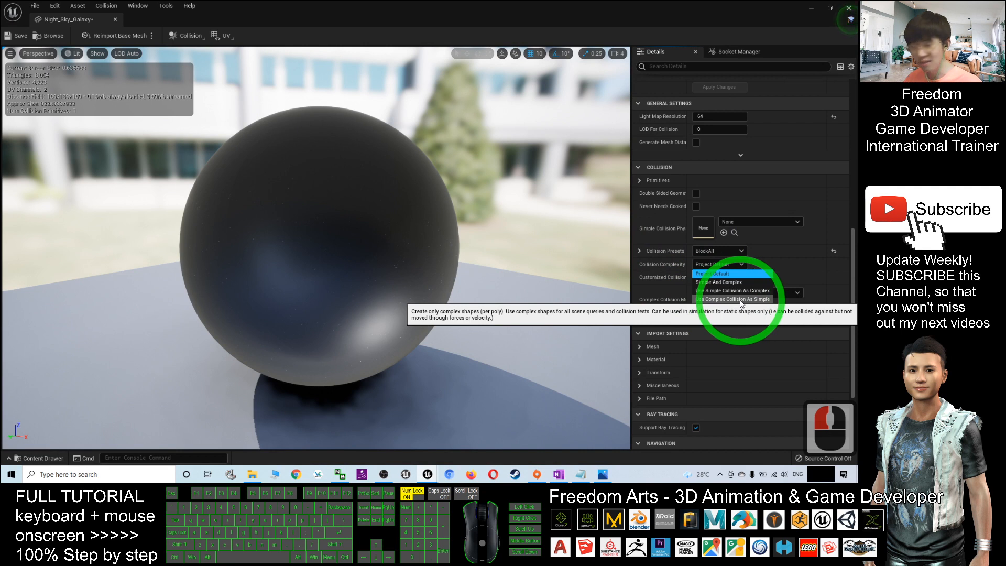
{"action": "left_click", "coordinate": [733, 299]}
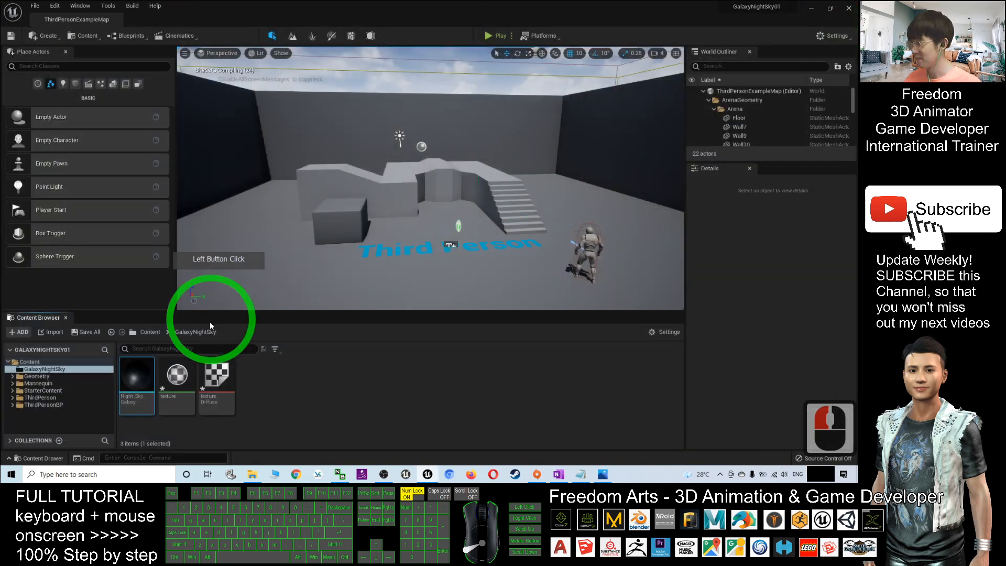
{"action": "mouse_move", "coordinate": [34, 6]}
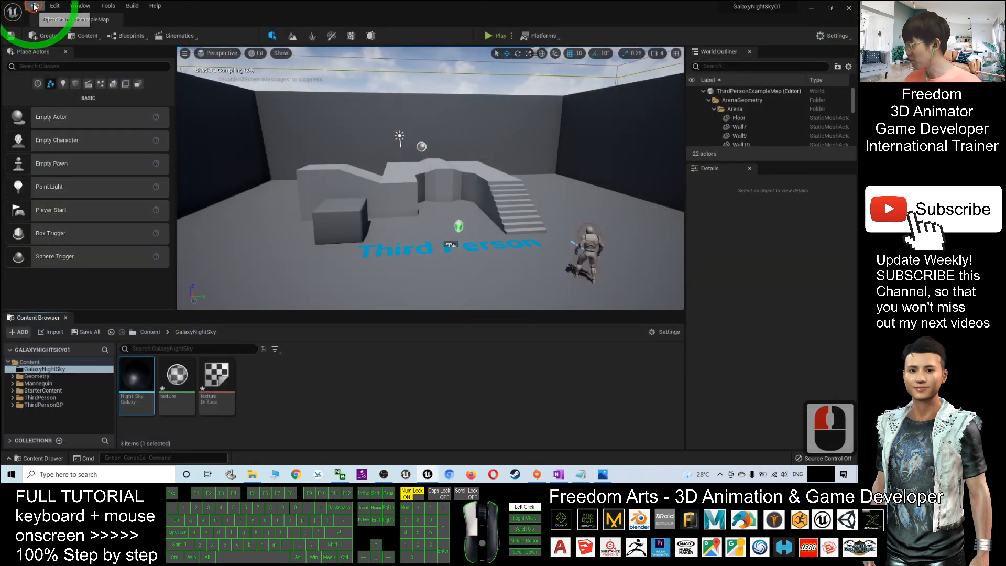
Start a new level from the File menu using the Basic template
{"action": "left_click", "coordinate": [34, 7]}
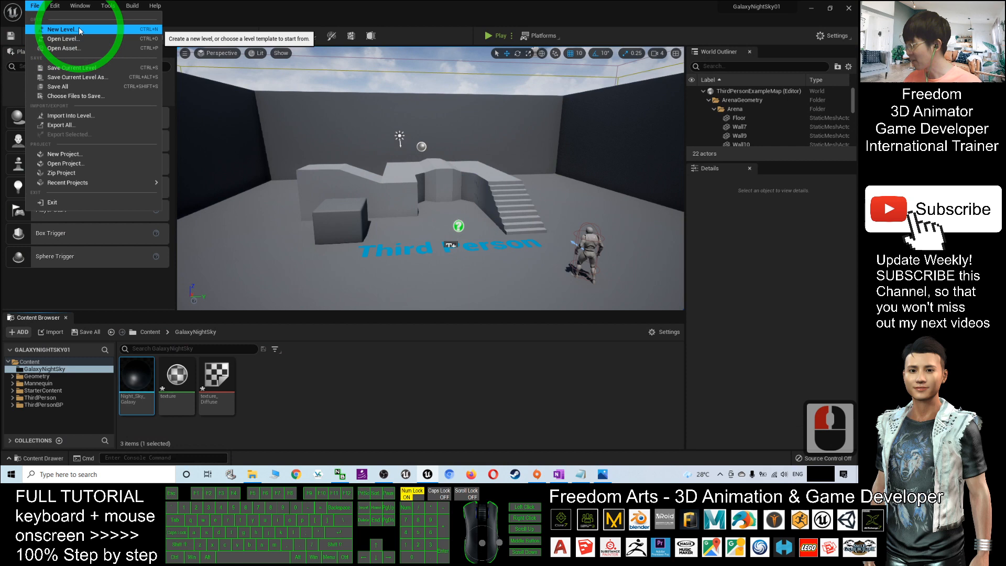
{"action": "left_click", "coordinate": [62, 30]}
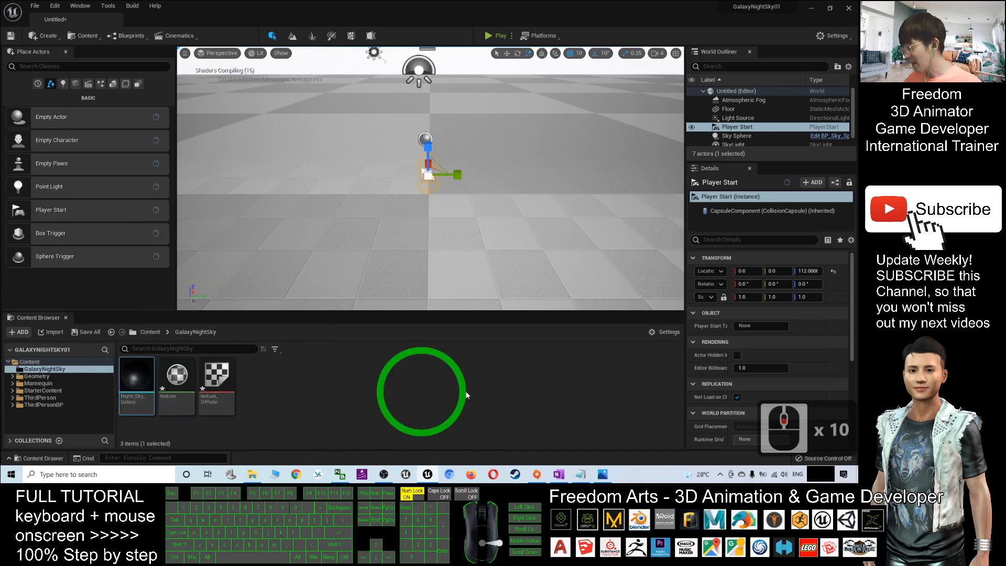
{"action": "mouse_move", "coordinate": [135, 375]}
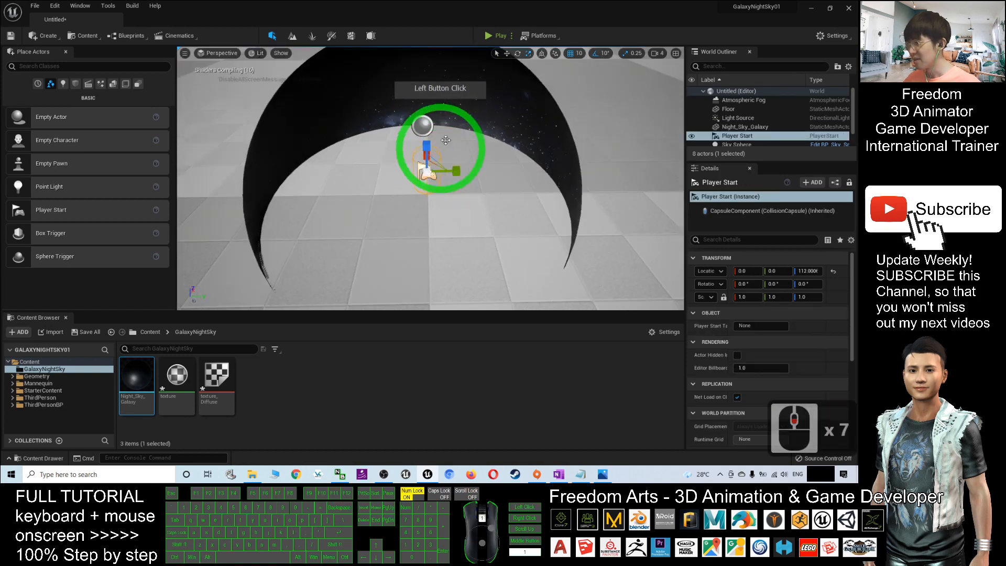
Select the player start inside the placed Night_Sky_Galaxy dome
{"action": "left_click", "coordinate": [500, 36]}
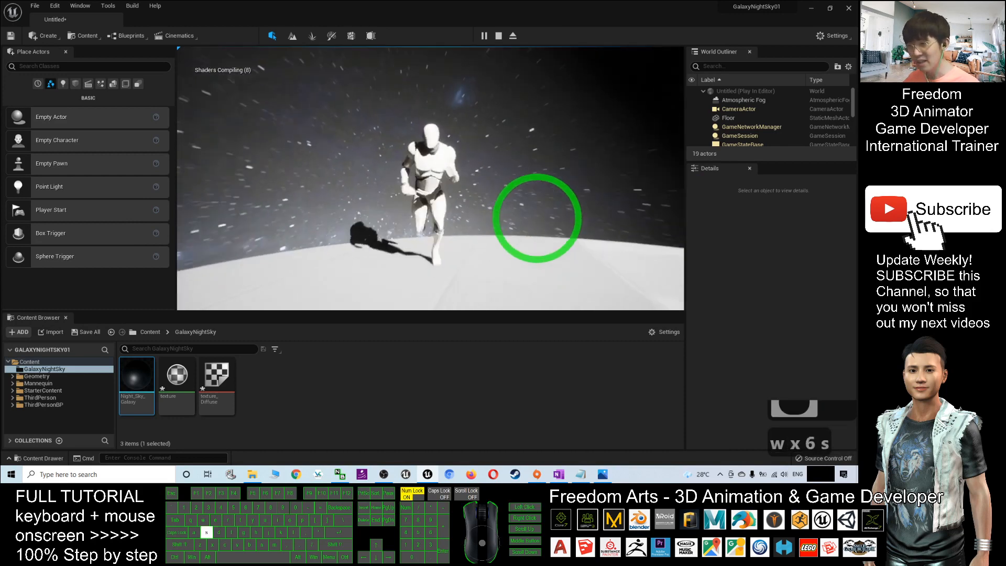
Walk the character across the galaxy sphere, then end the play session
{"action": "left_click", "coordinate": [307, 217]}
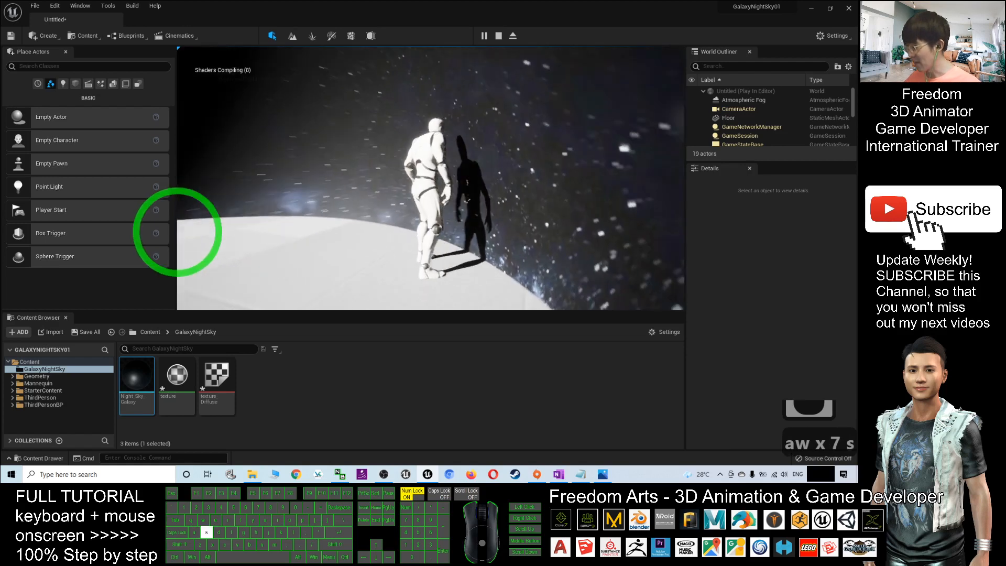
{"action": "key", "text": "Escape"}
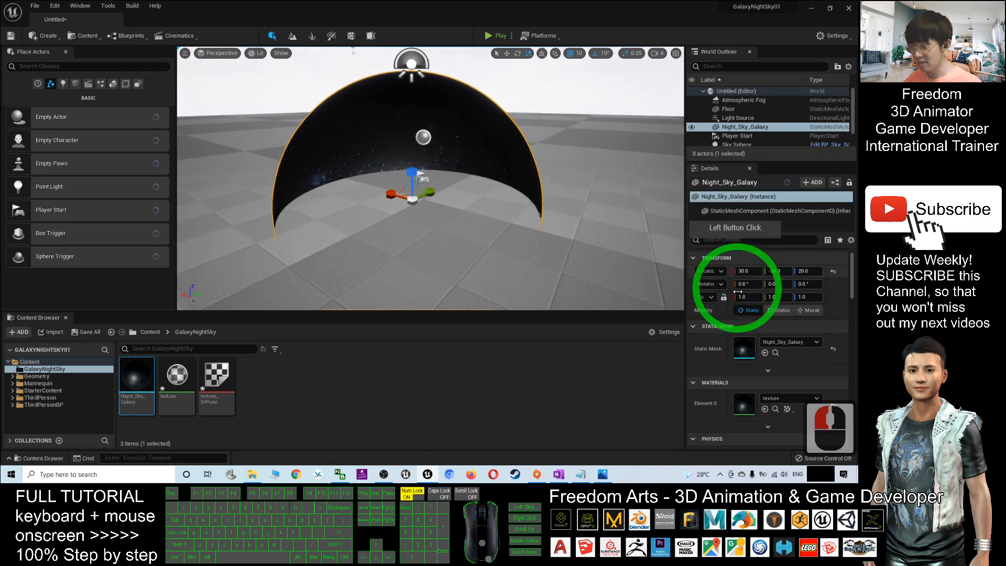
Scale the Night_Sky_Galaxy mesh to 10 on X, Y and Z
{"action": "left_click", "coordinate": [747, 296]}
{"action": "type", "text": "10"}
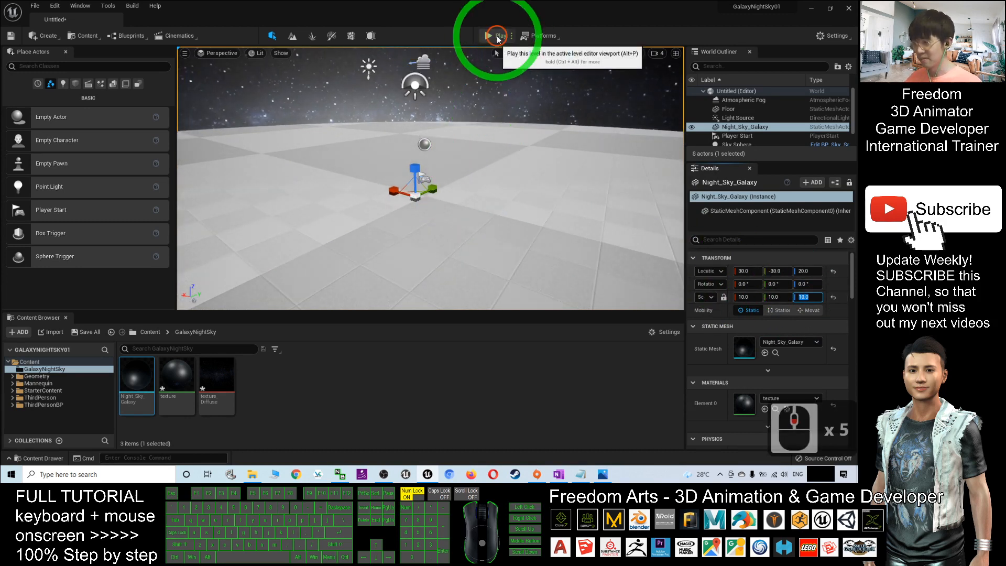
Play the level and run the character across the floor inside the enlarged galaxy dome
{"action": "left_click", "coordinate": [495, 36]}
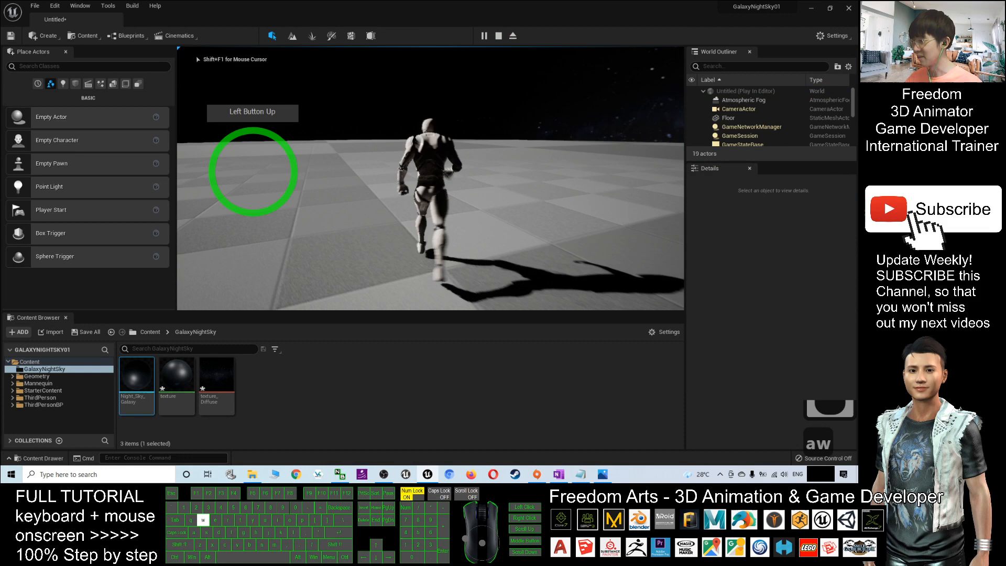
{"action": "mouse_move", "coordinate": [667, 48]}
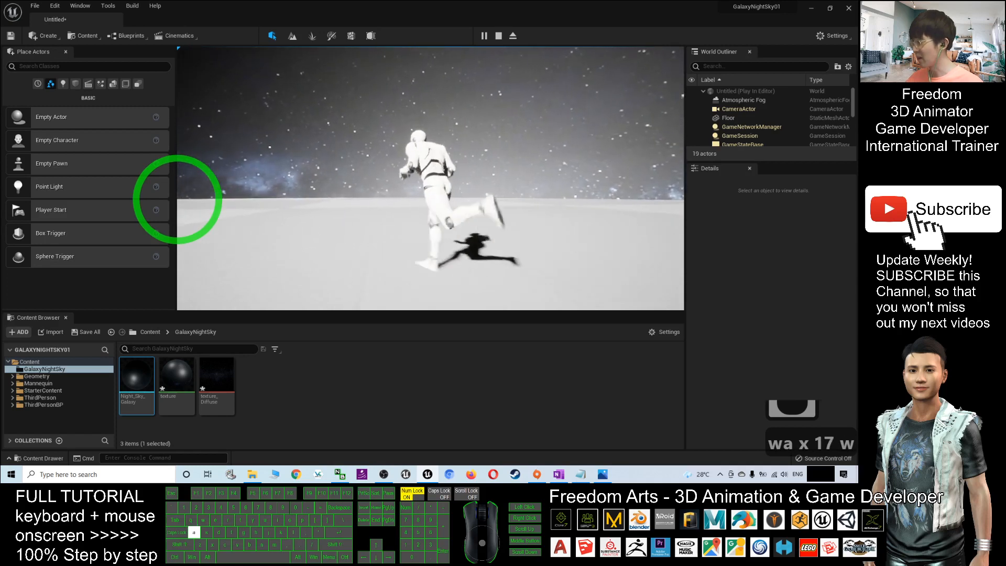
{"action": "left_click", "coordinate": [259, 186]}
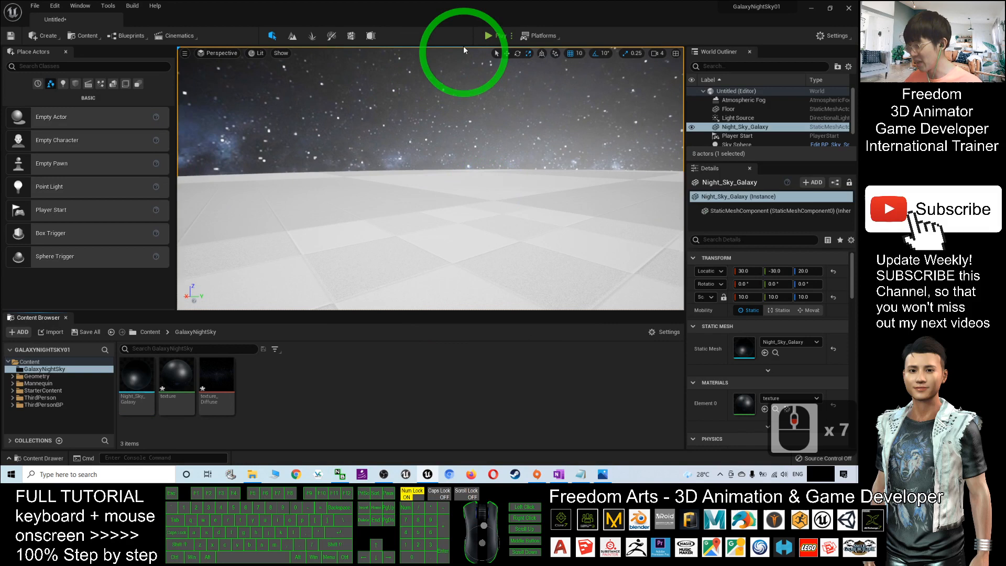
Relaunch Play twice and walk the character forward beneath the galaxy starfield
{"action": "left_click", "coordinate": [467, 36]}
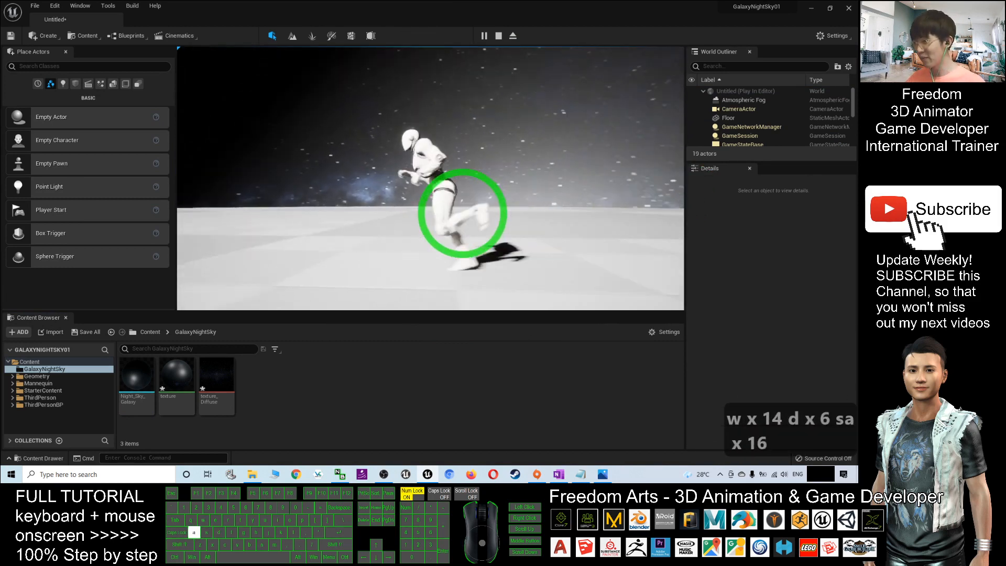
{"action": "key", "text": "Escape"}
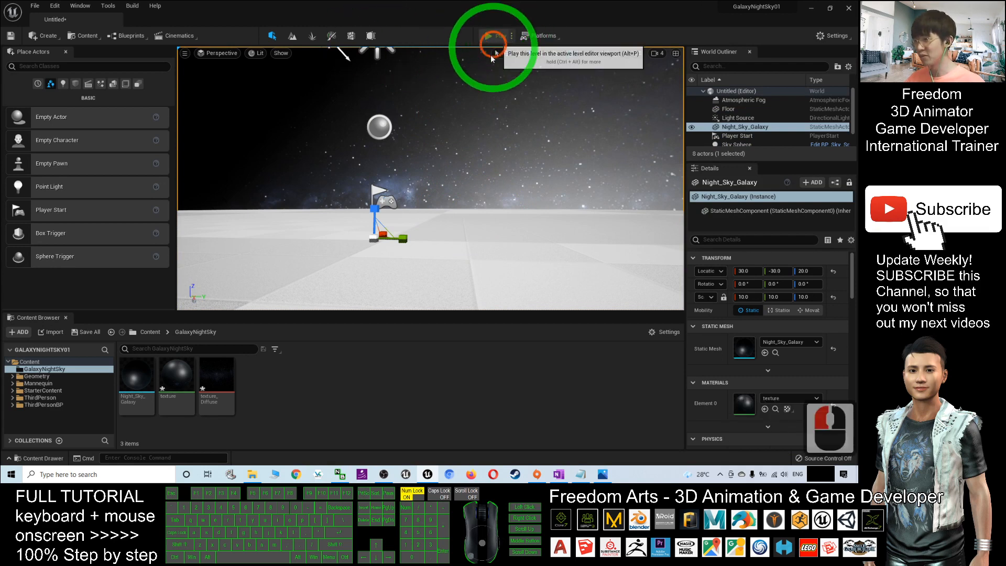
{"action": "left_click", "coordinate": [492, 35]}
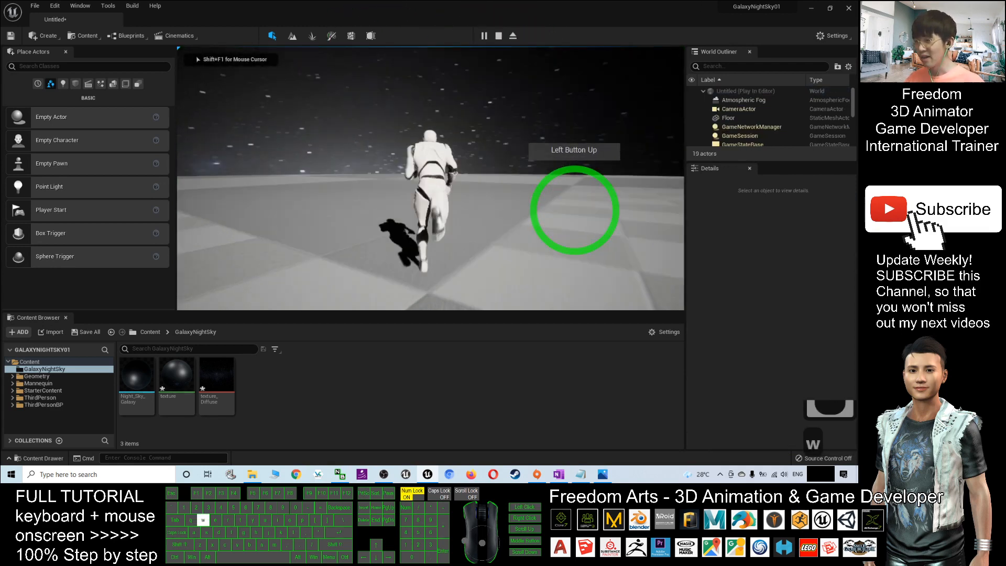
{"action": "key", "text": "w"}
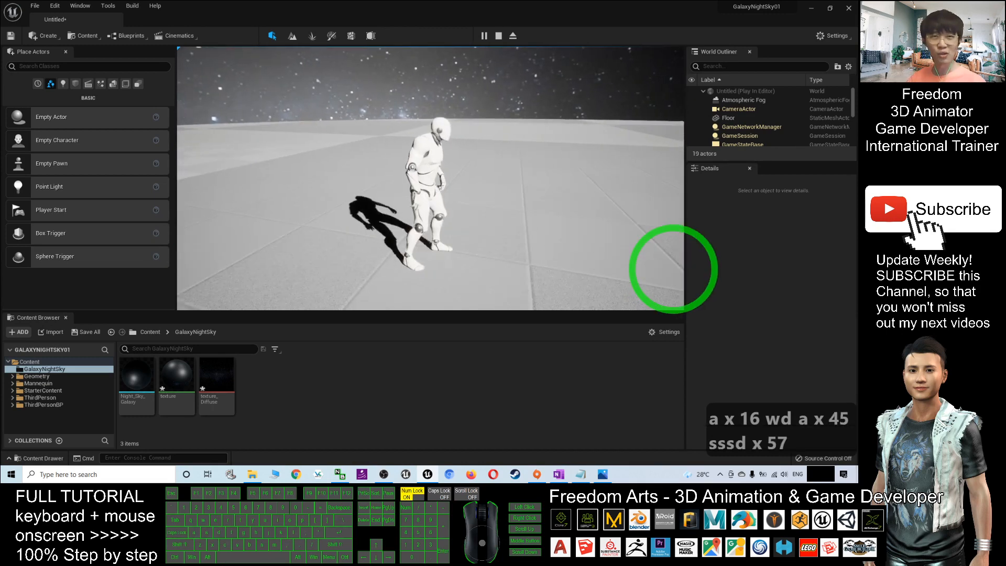
{"action": "left_click", "coordinate": [496, 206]}
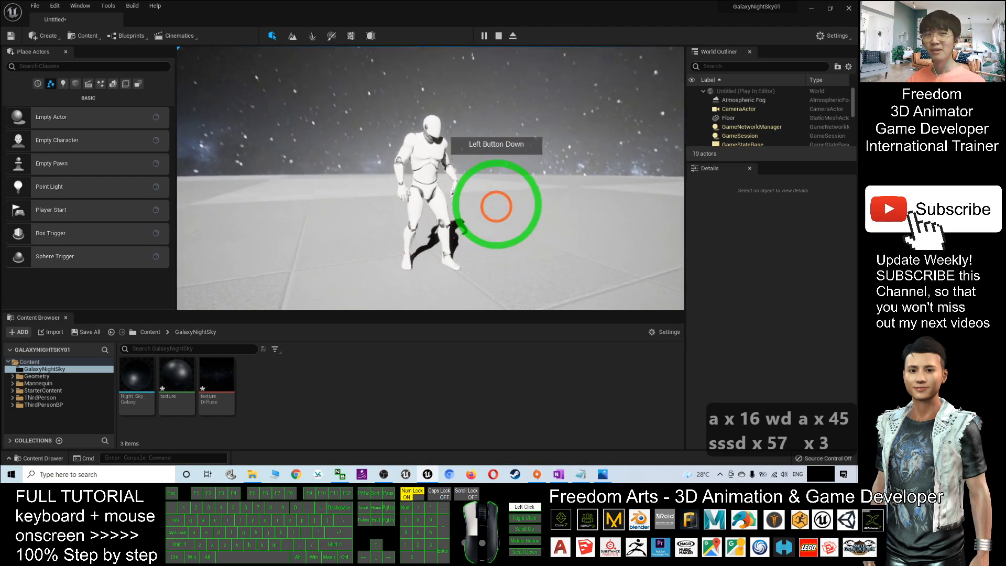